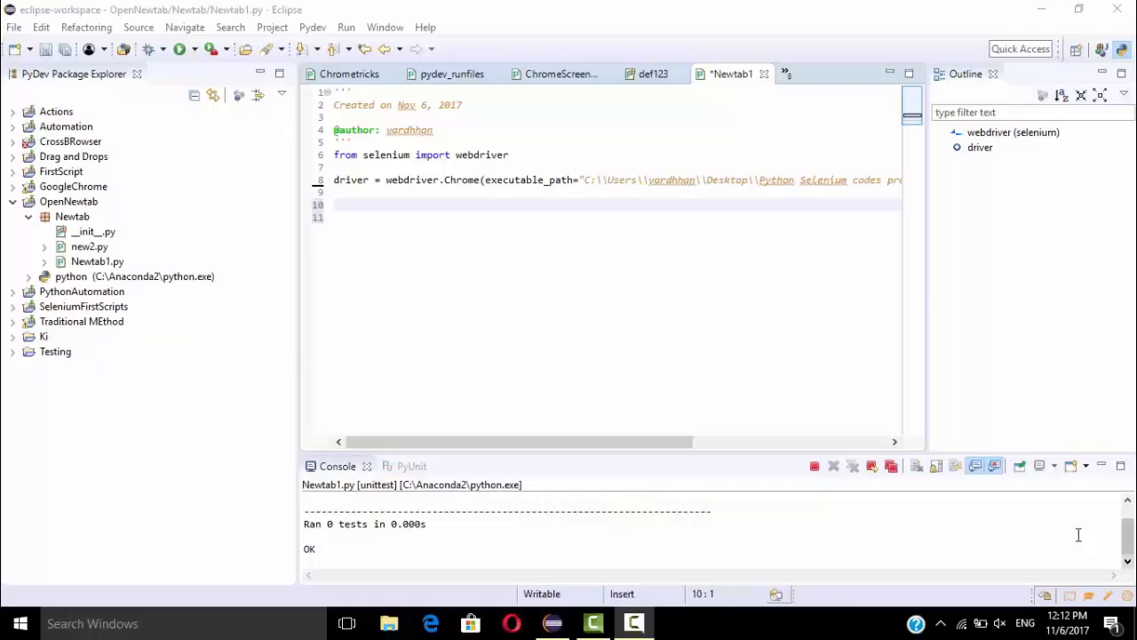
mouse_move(743, 298)
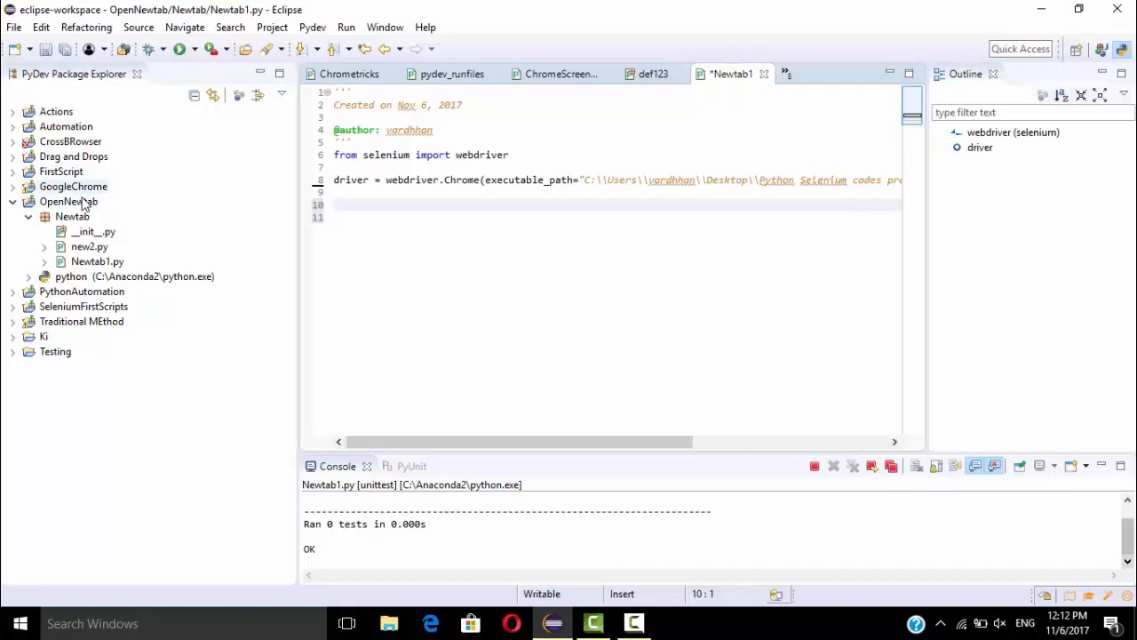
mouse_move(85, 229)
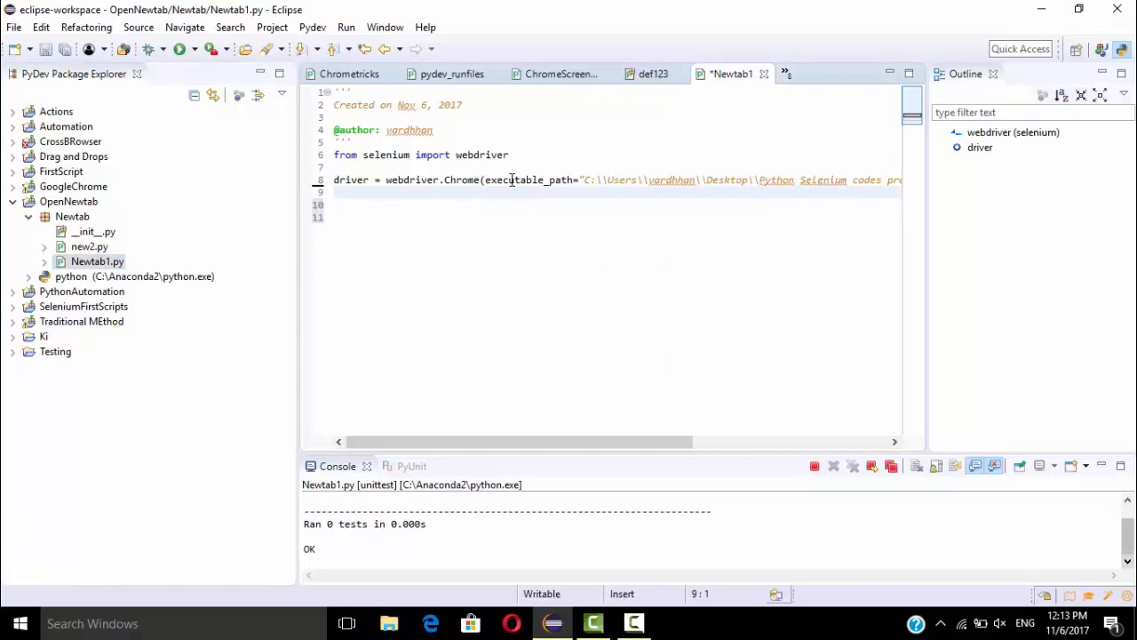
mouse_move(464, 180)
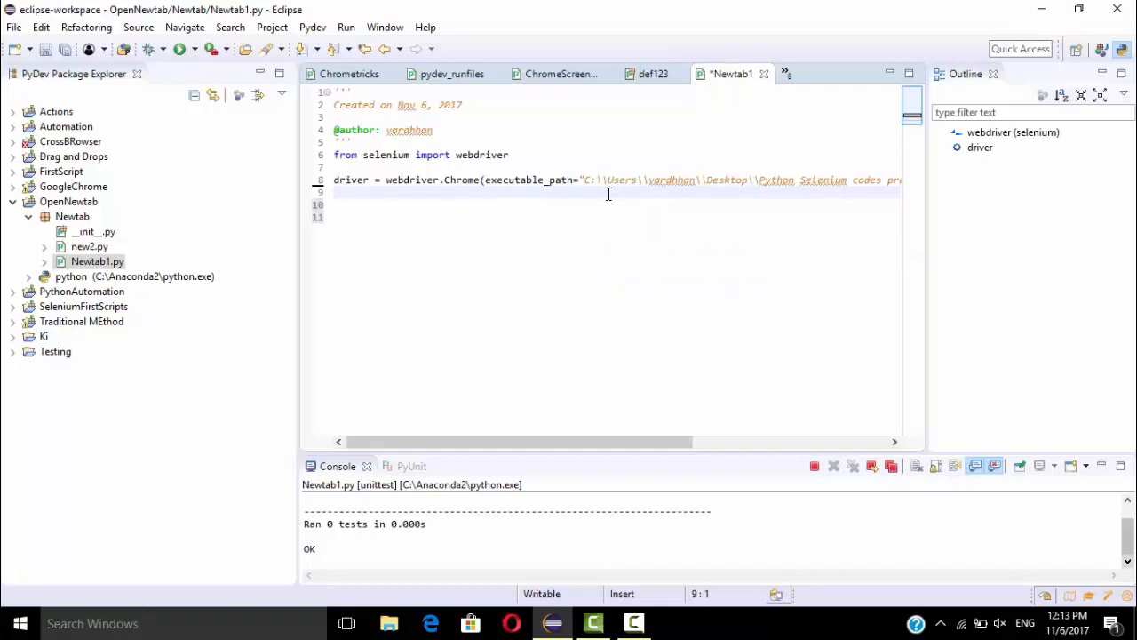
text(driver.execute_script()
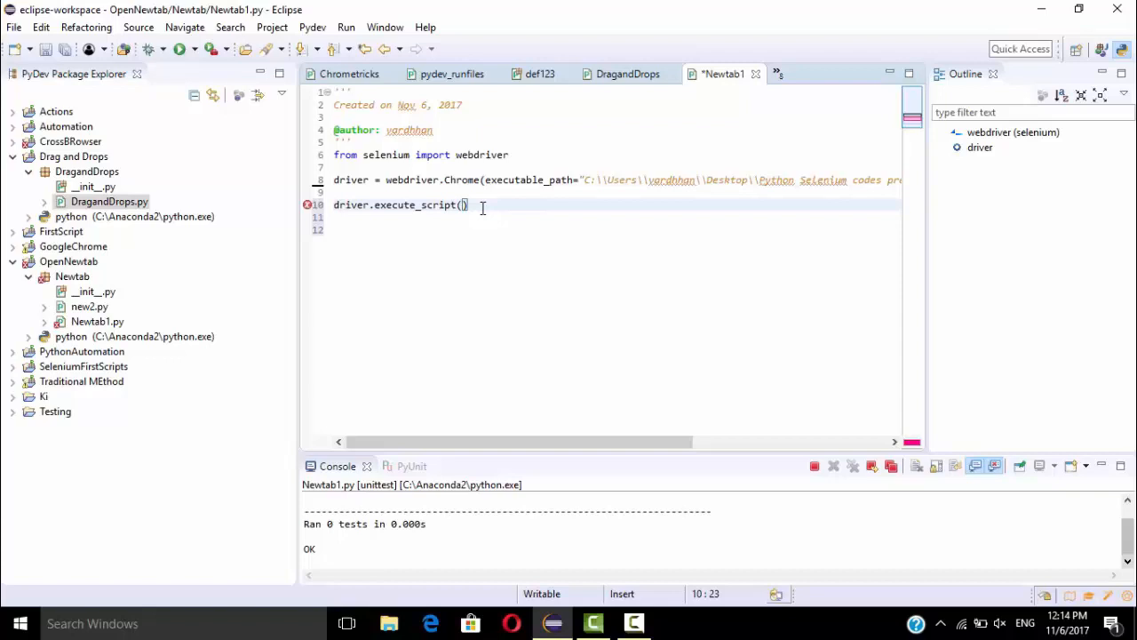
text("window.open")
click(615, 217)
text(()
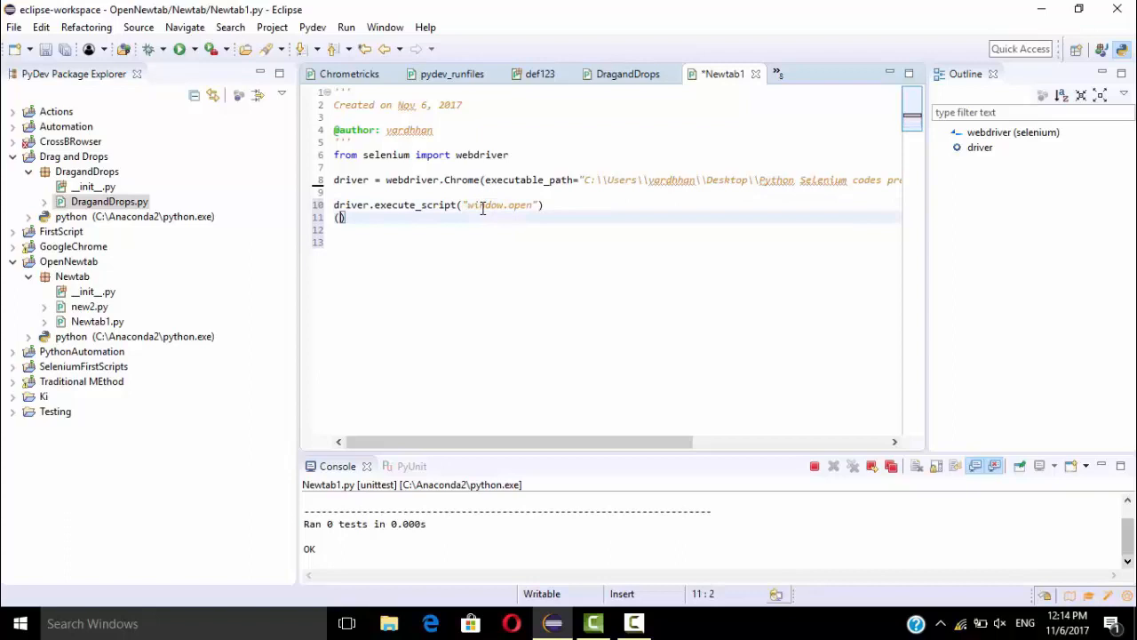
text('http://www.twitter.com',)
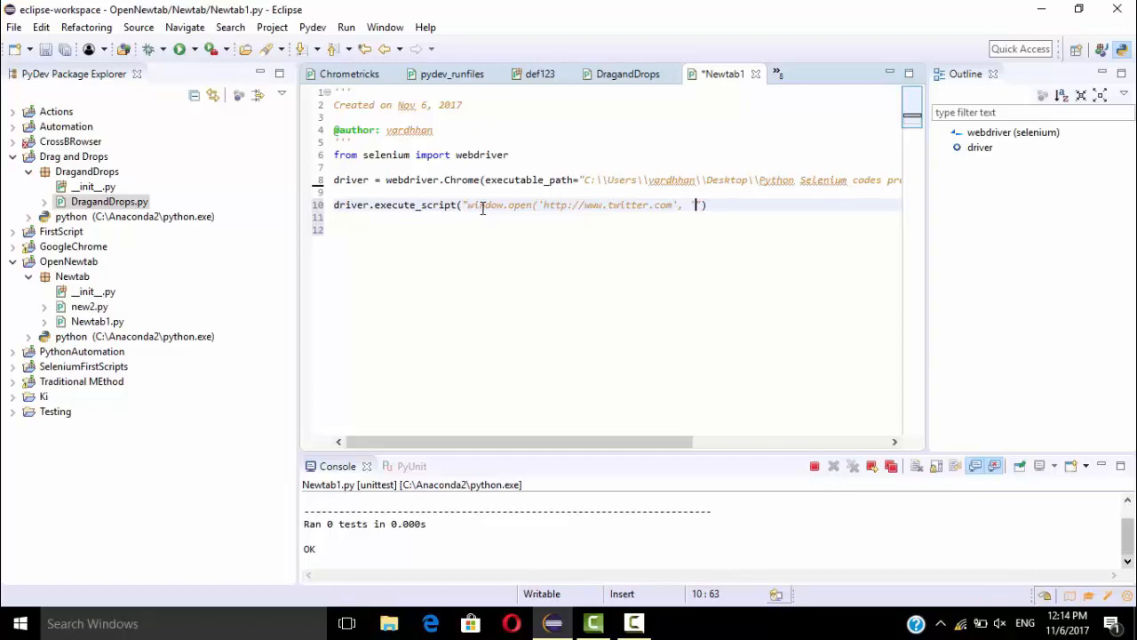
text('new window')
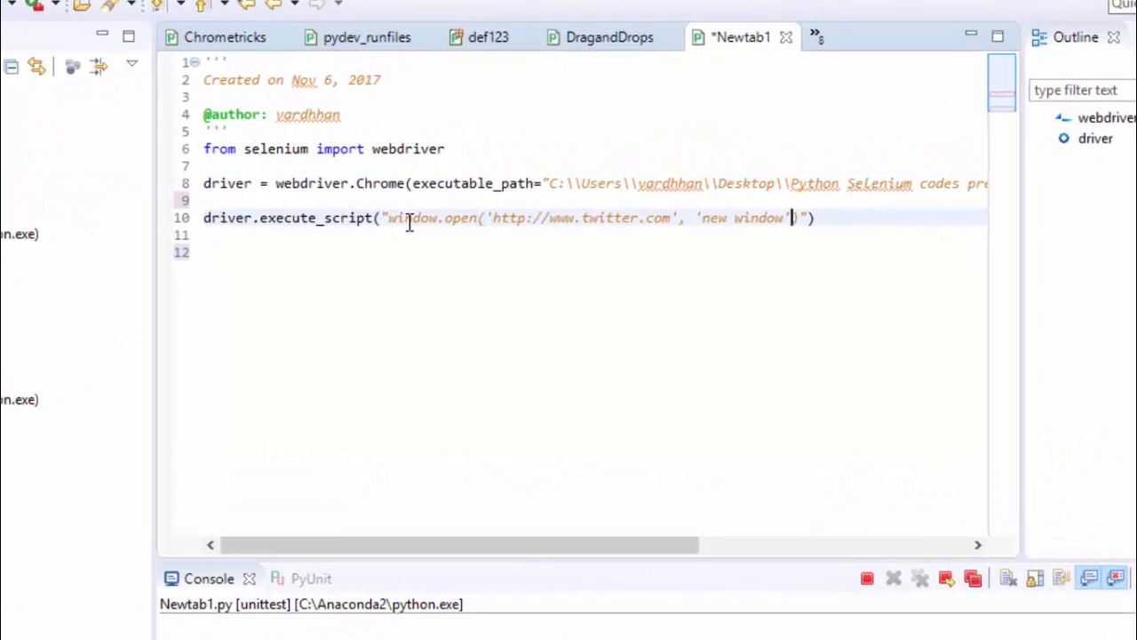
key(Return)
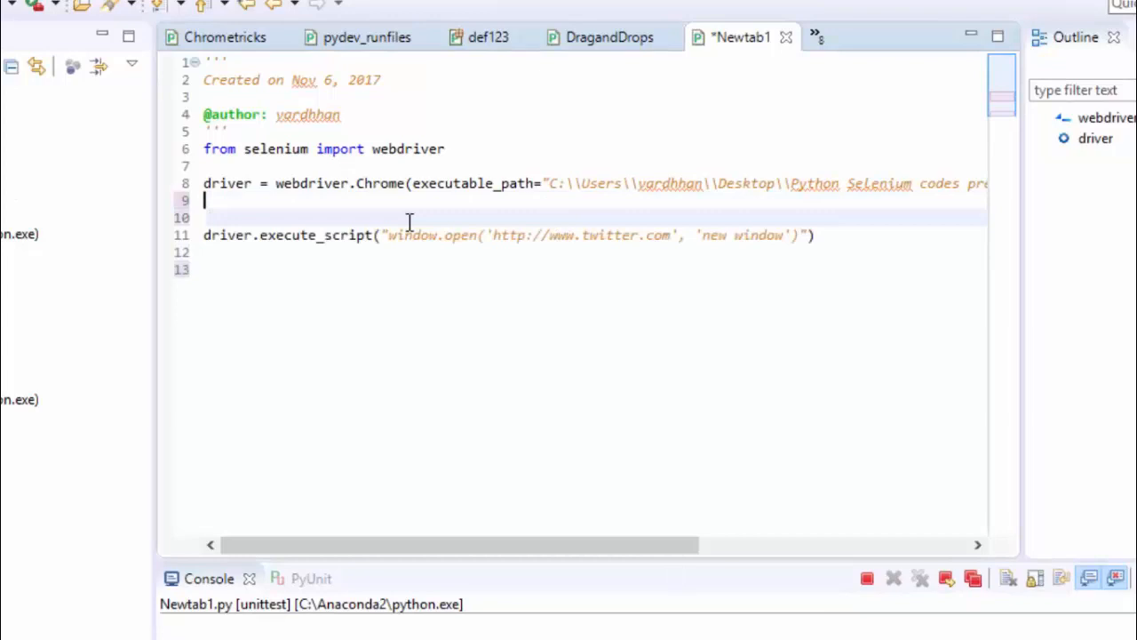
Add driver.get for facebook.com, implicitly_wait(3), and print "Opened in new tab" after the call.
text(driver.get(''))
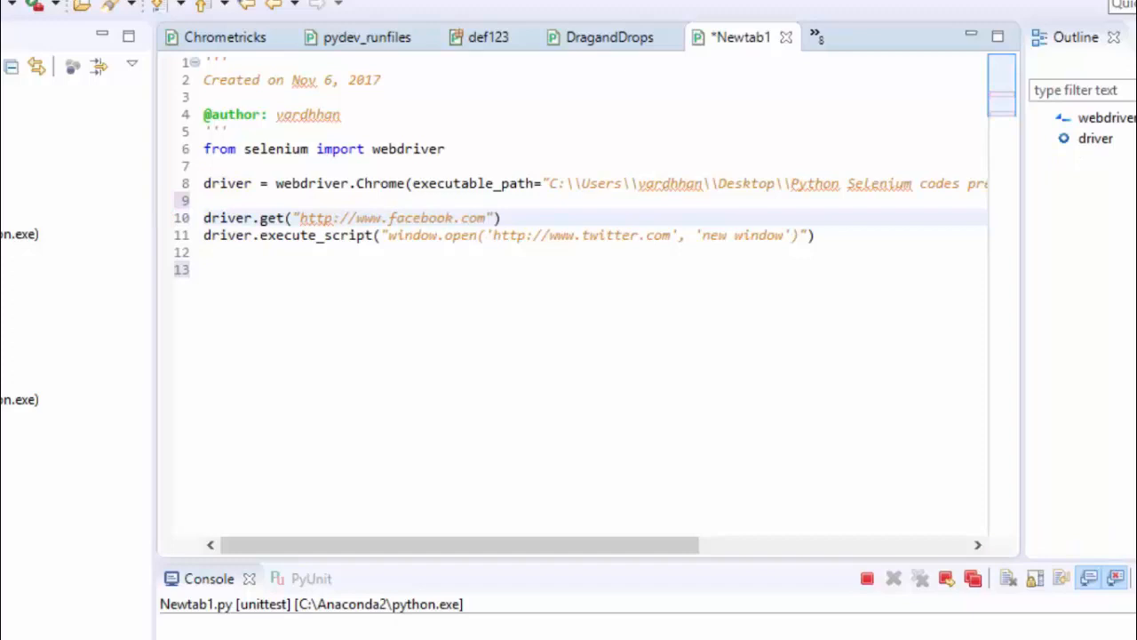
text(driver.)
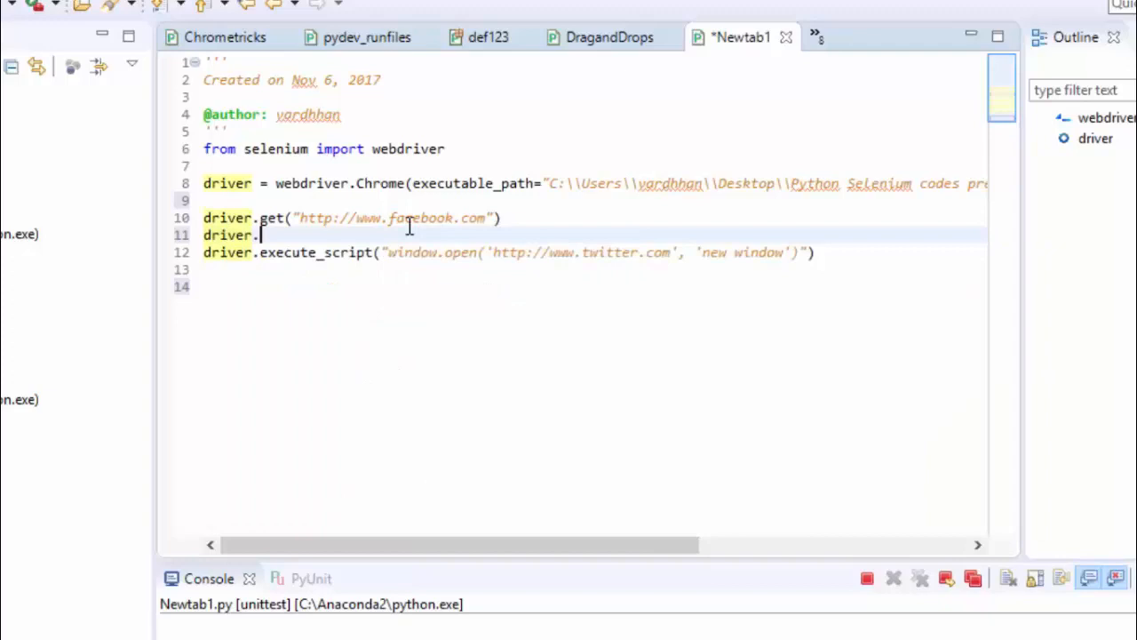
text(implicitly_wait(3))
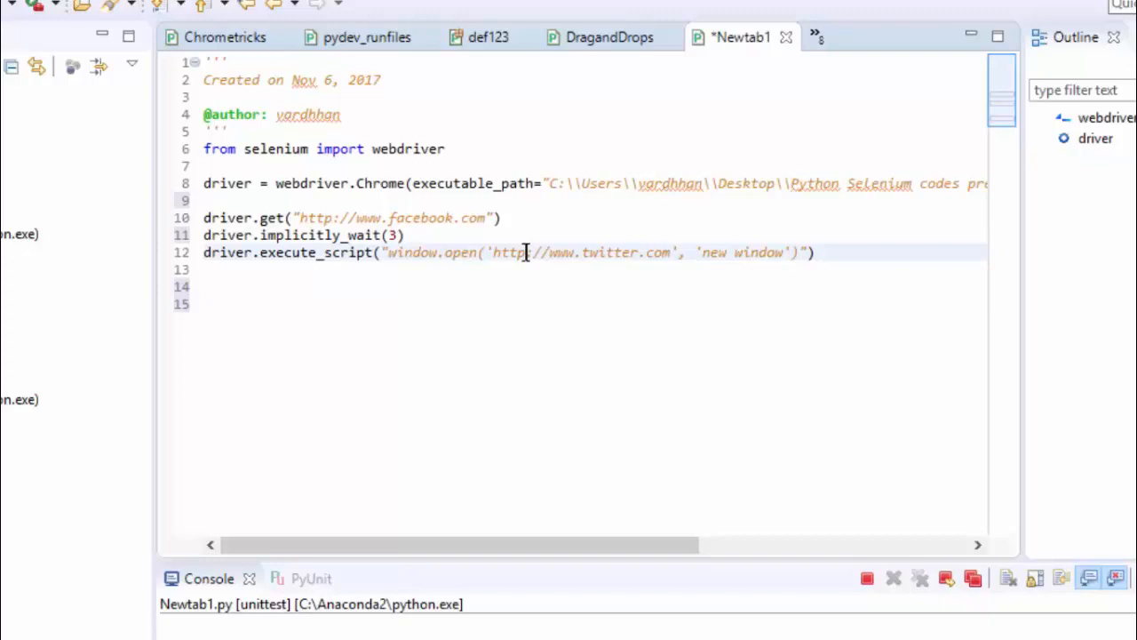
text(print ")
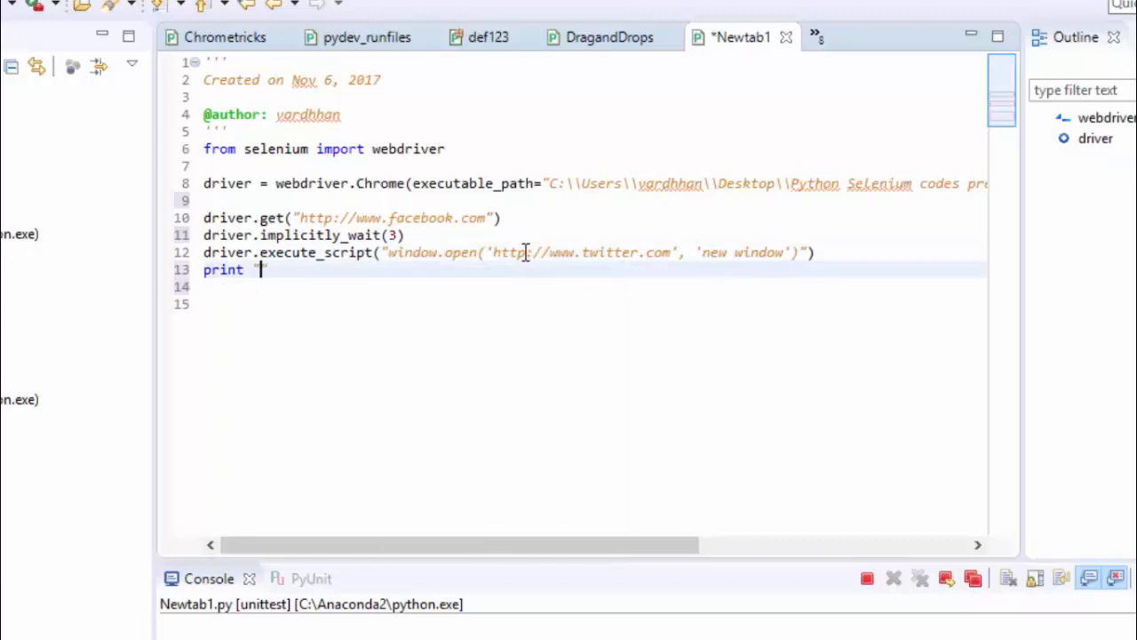
text(Opened in new tab)
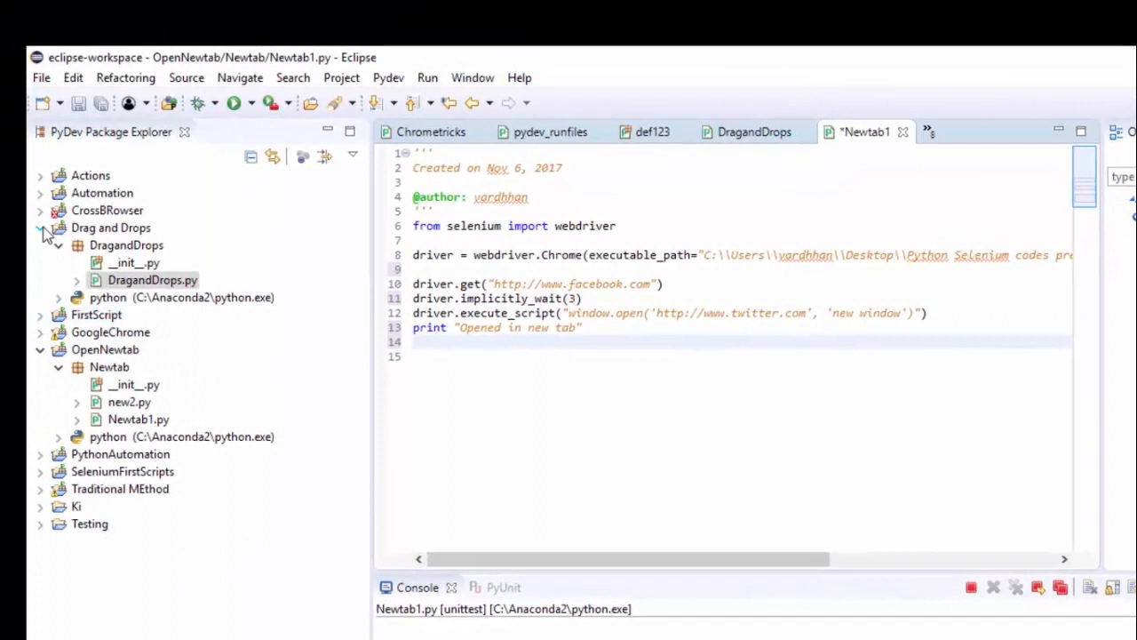
Run Newtab1.py as a Python unit-test from the Package Explorer.
right_click(139, 419)
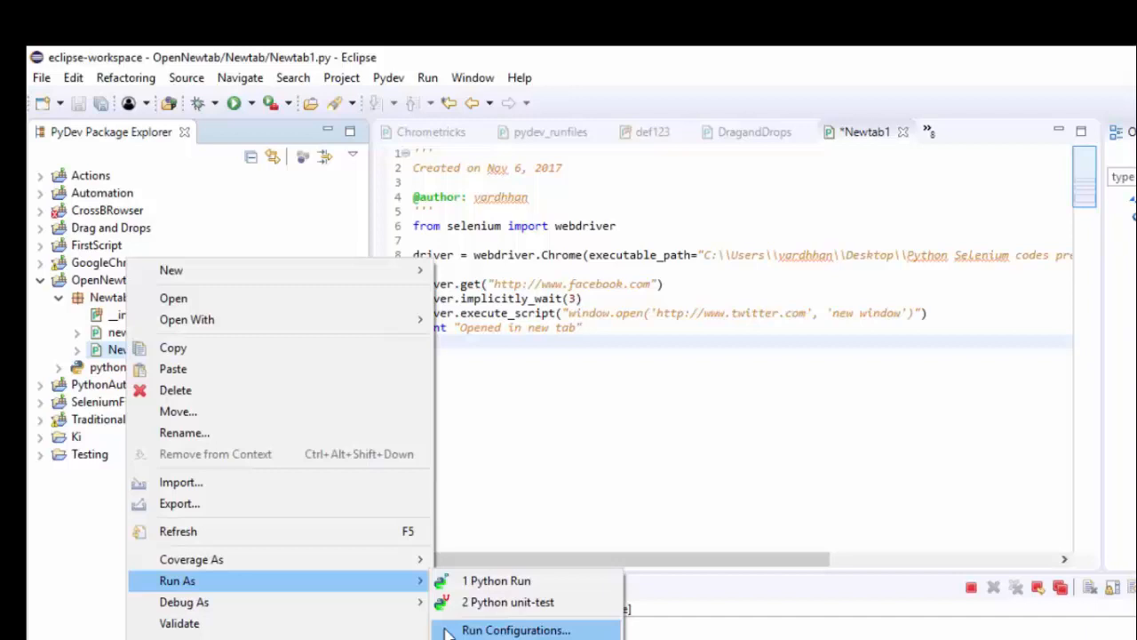
click(498, 579)
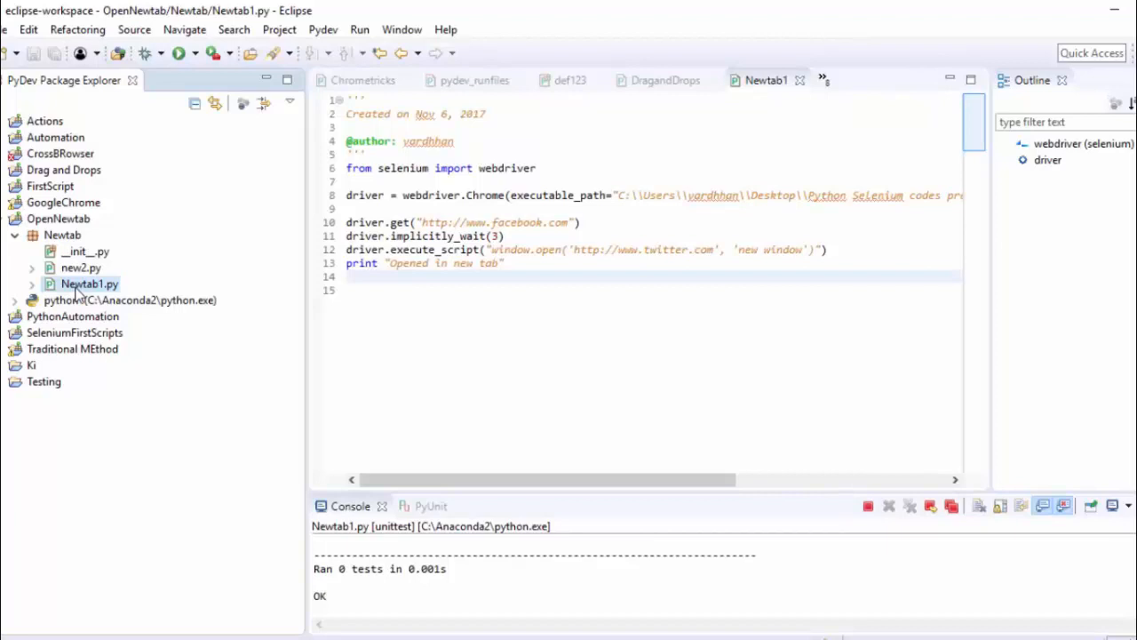
Run Newtab1.py again as a unit-test, then return focus to the editor.
right_click(89, 285)
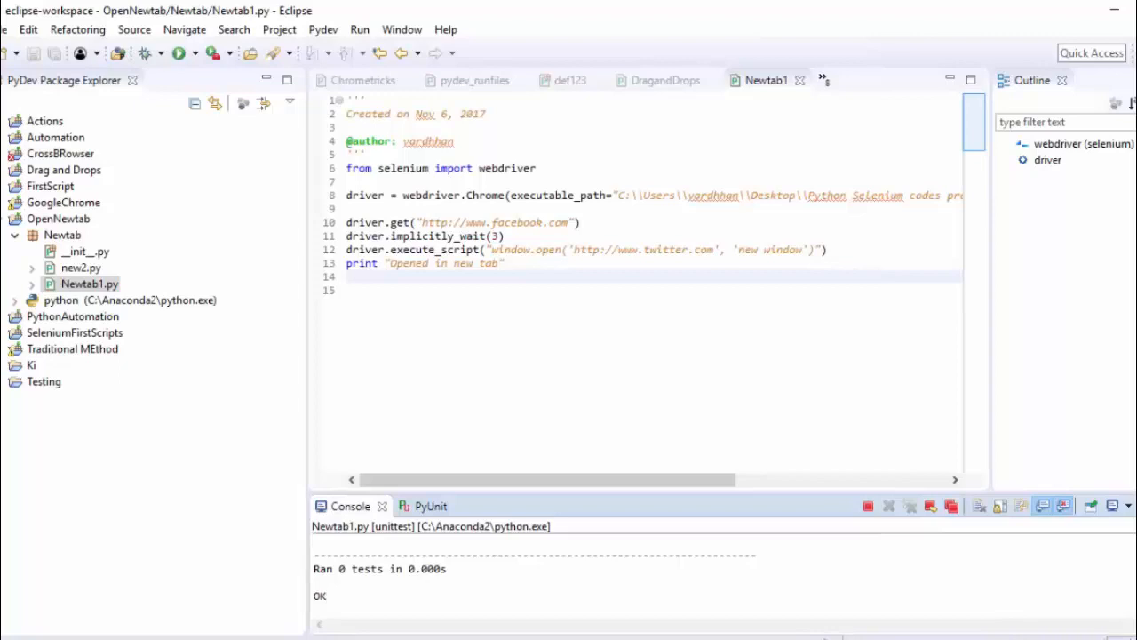
click(183, 53)
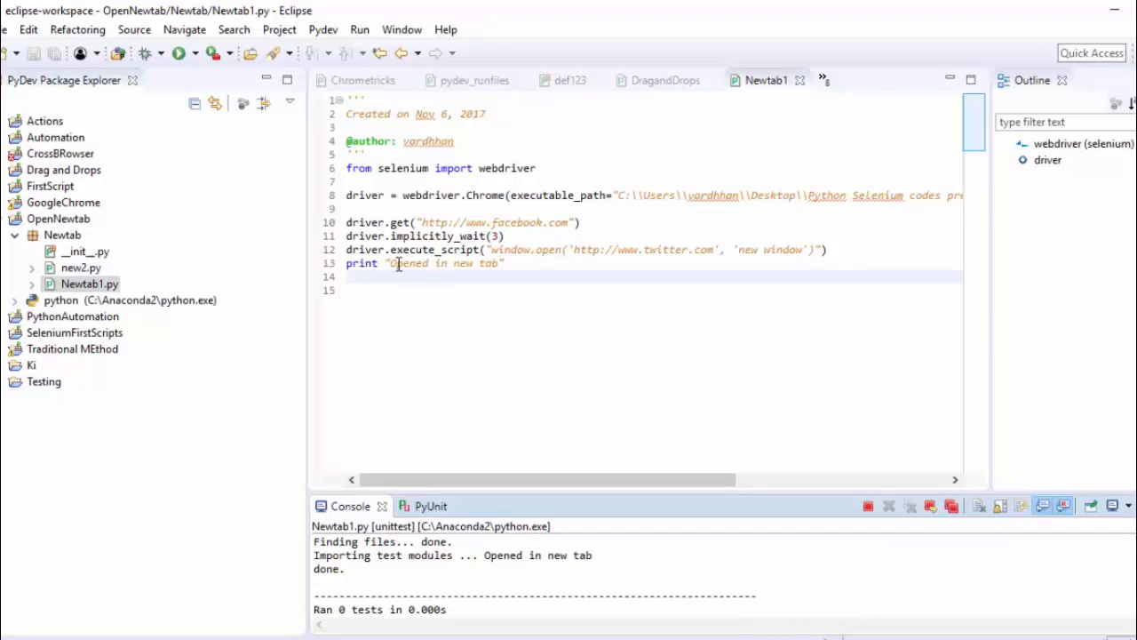
click(543, 289)
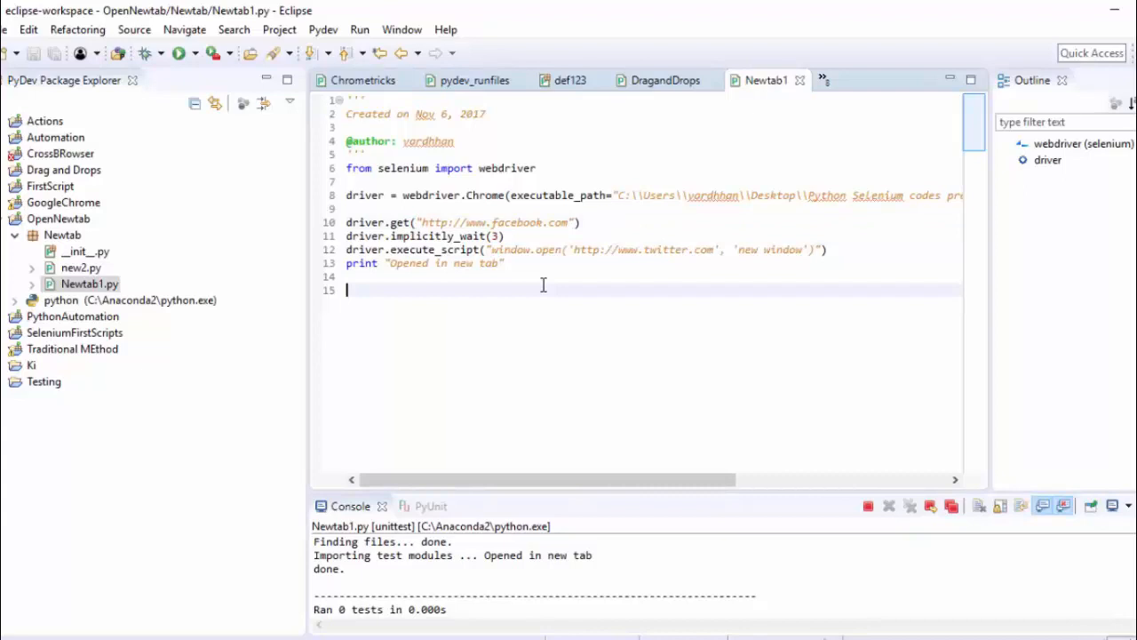
Bring the automated Chrome forward, add two blank tabs, and switch between Twitter and a blank tab.
click(182, 53)
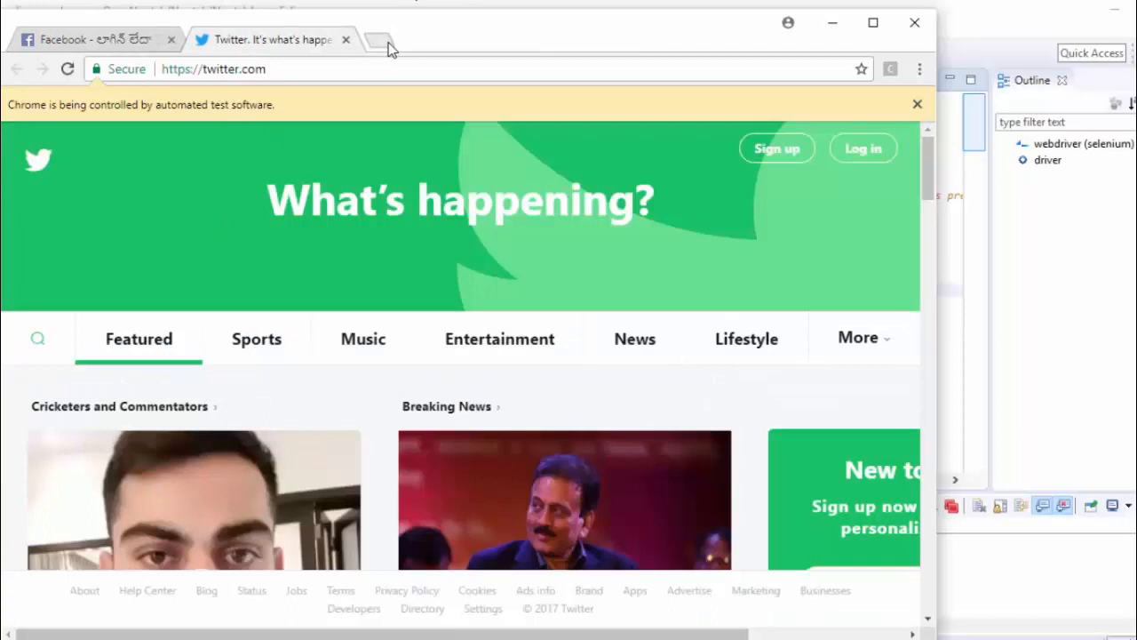
click(377, 43)
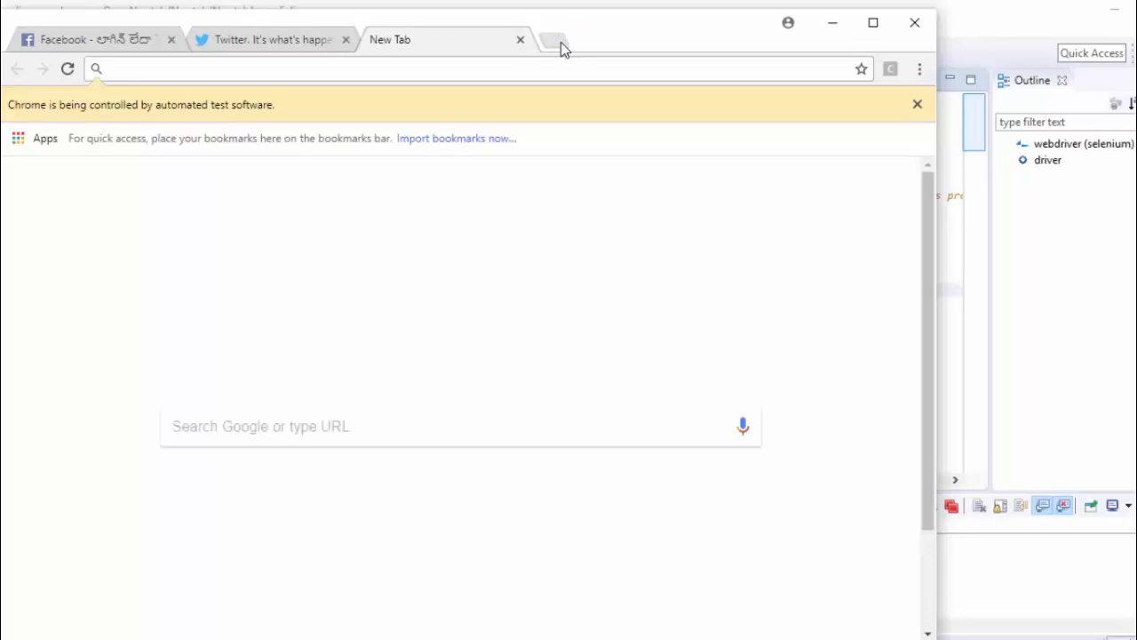
click(550, 39)
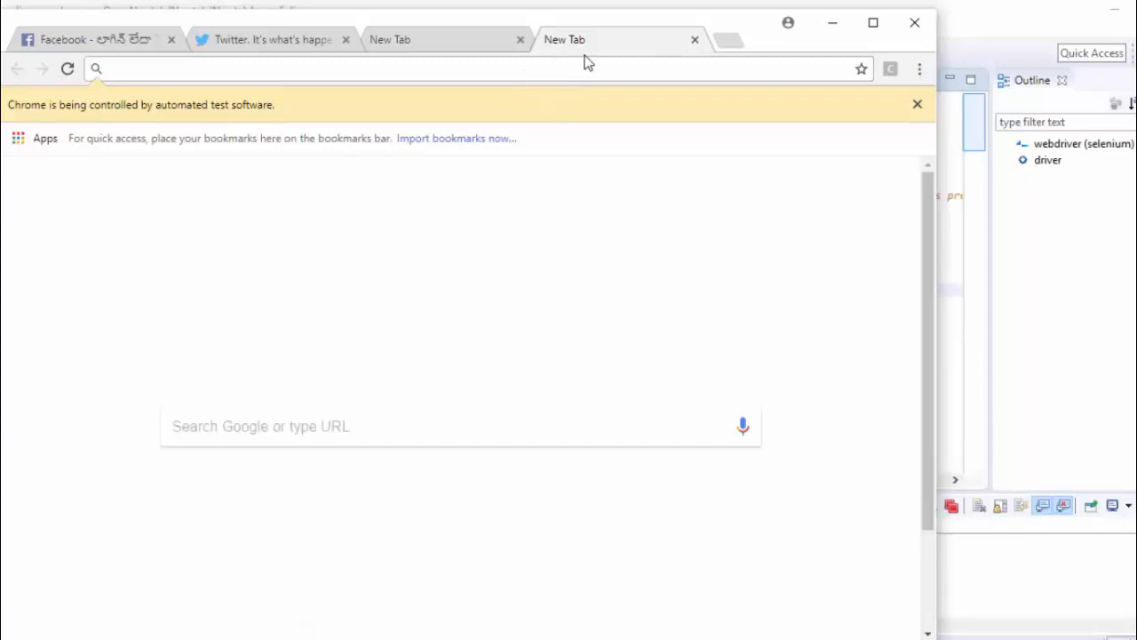
click(274, 39)
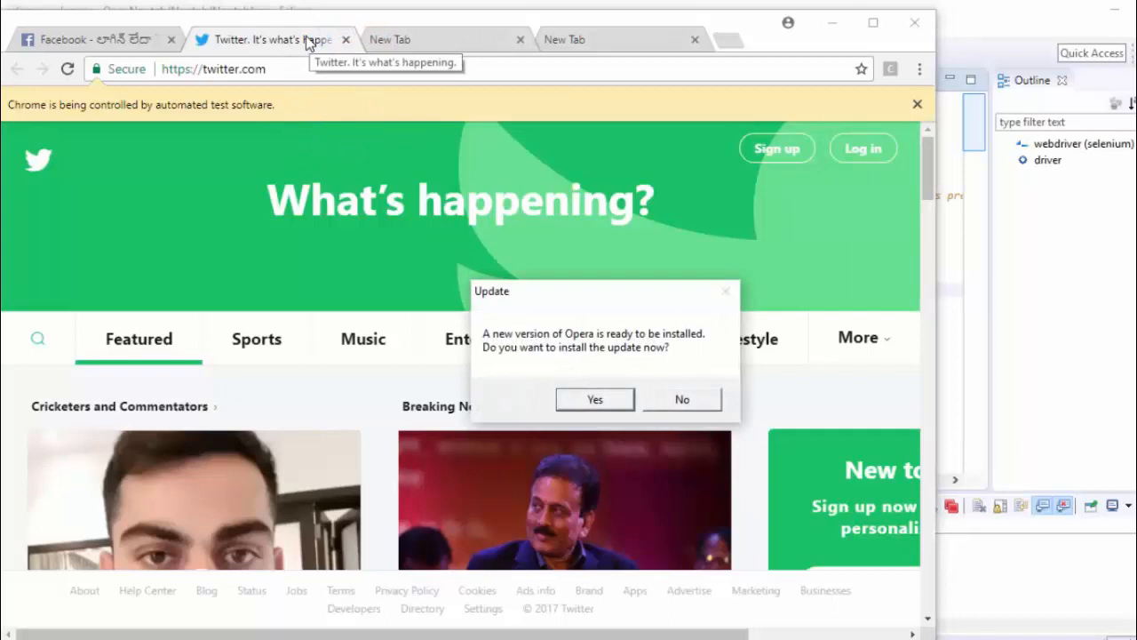
click(89, 39)
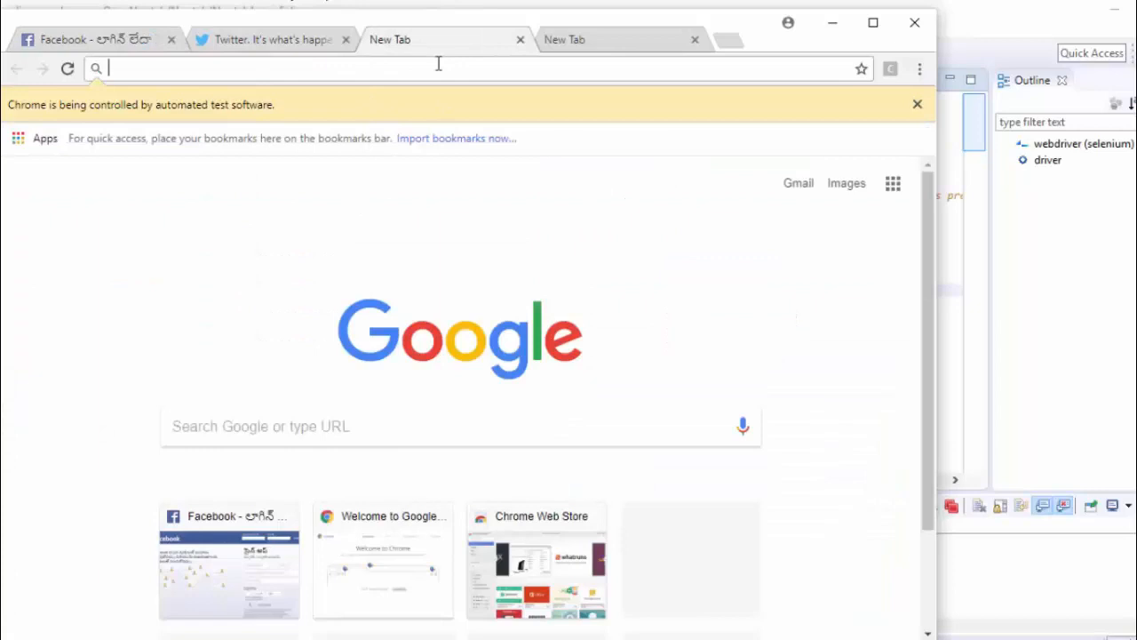
mouse_move(462, 62)
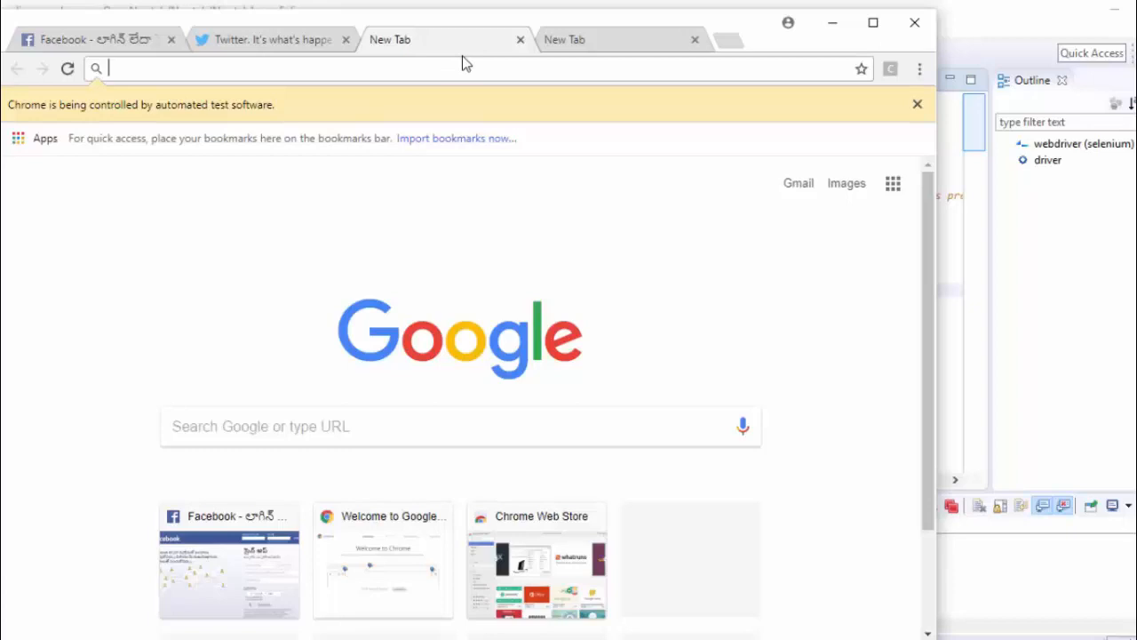